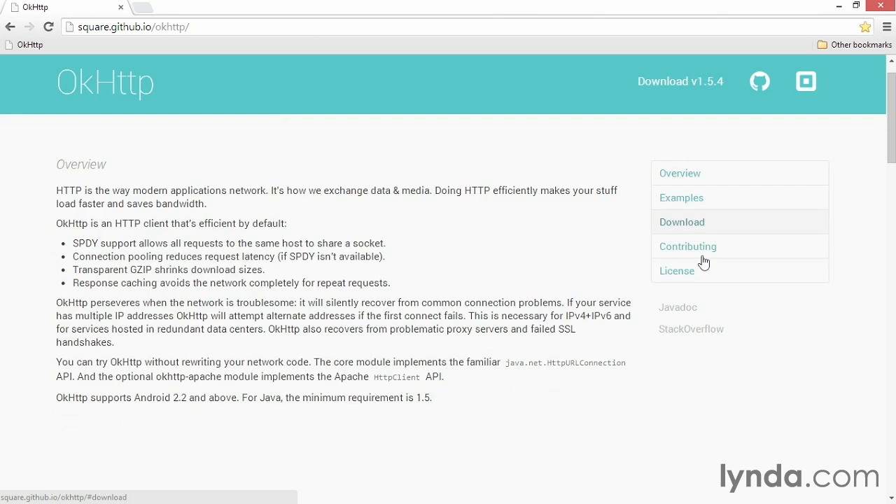
Put away the Chrome window showing the OkHttp project page, leaving the desktop
click(681, 222)
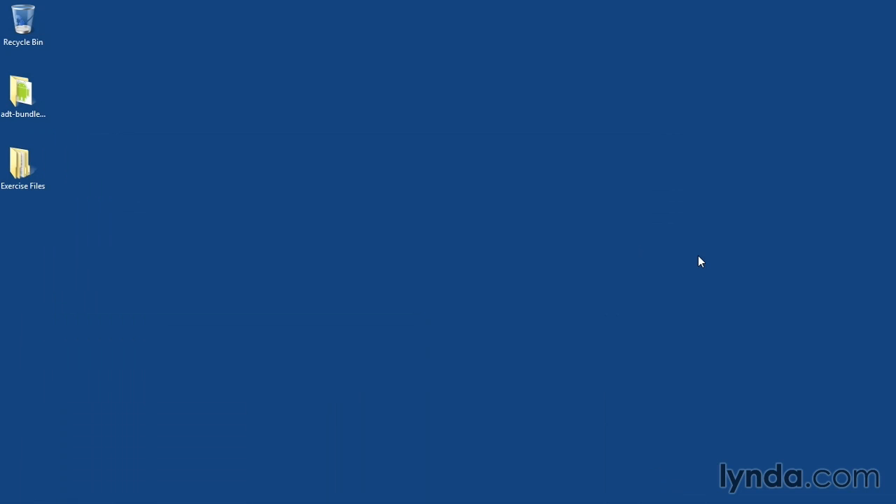
Open Exercise Files > Assets > Software where okhttp-1.5.4.jar is listed
click(22, 163)
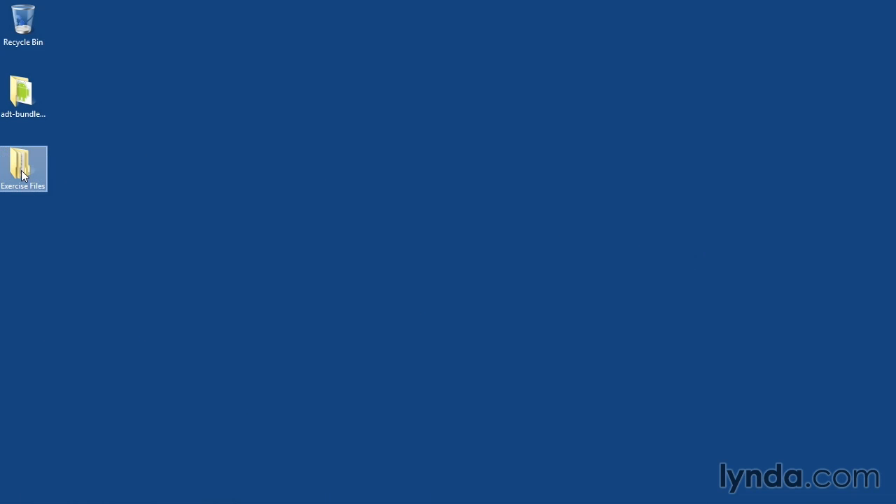
double_click(22, 163)
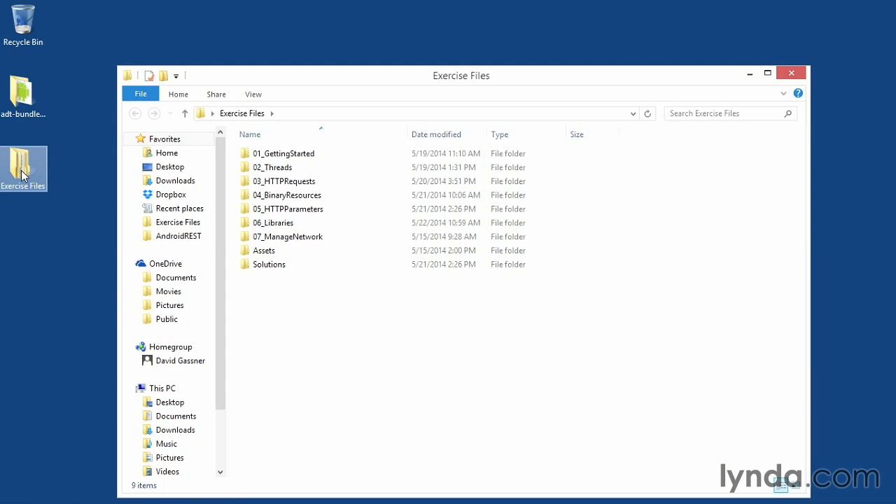
click(289, 209)
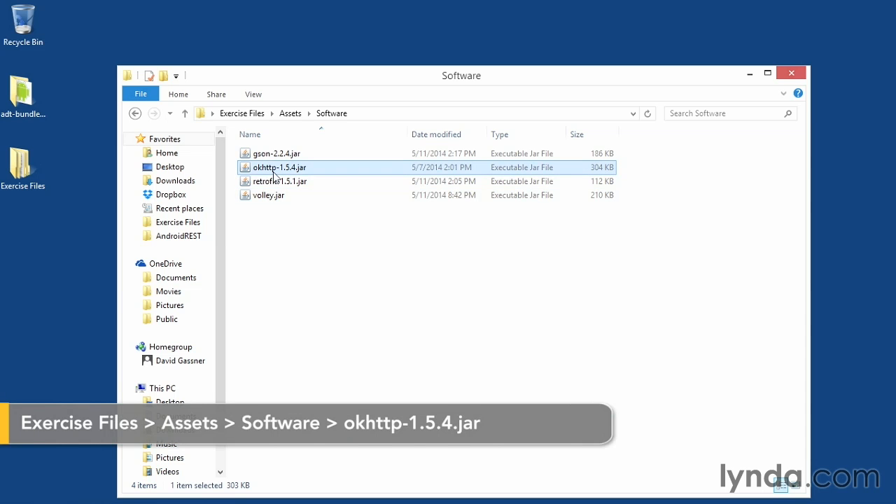
mouse_move(274, 249)
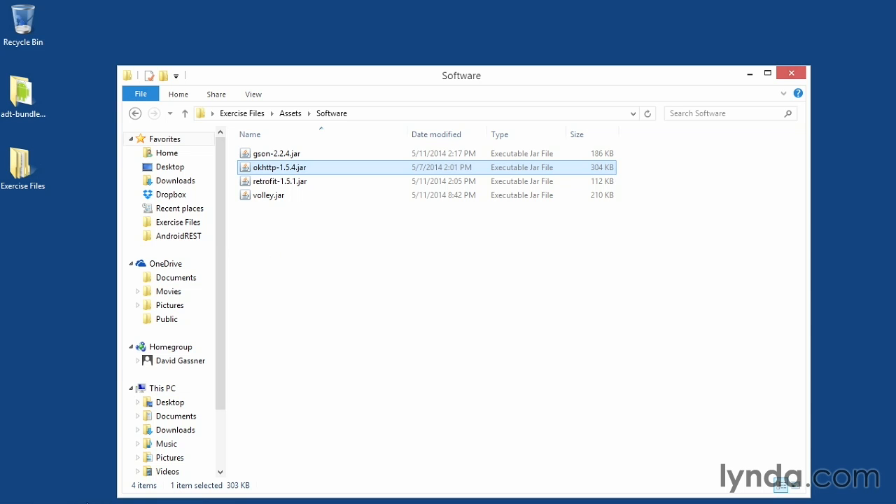
mouse_move(96, 493)
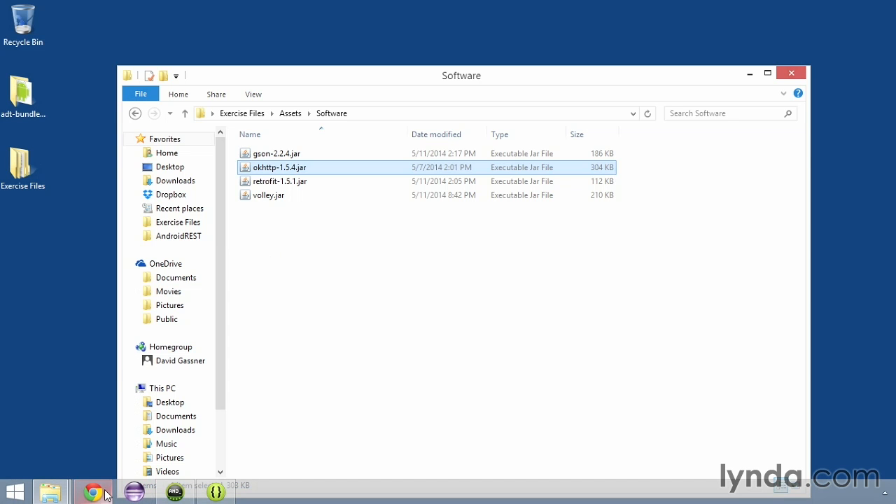
Switch to Eclipse ADT and expand the OKHttp project's folder tree
click(216, 492)
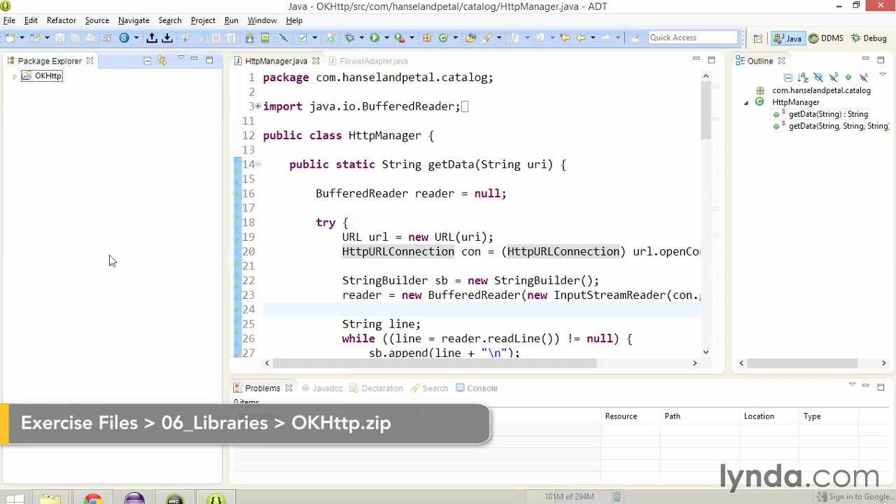
click(16, 75)
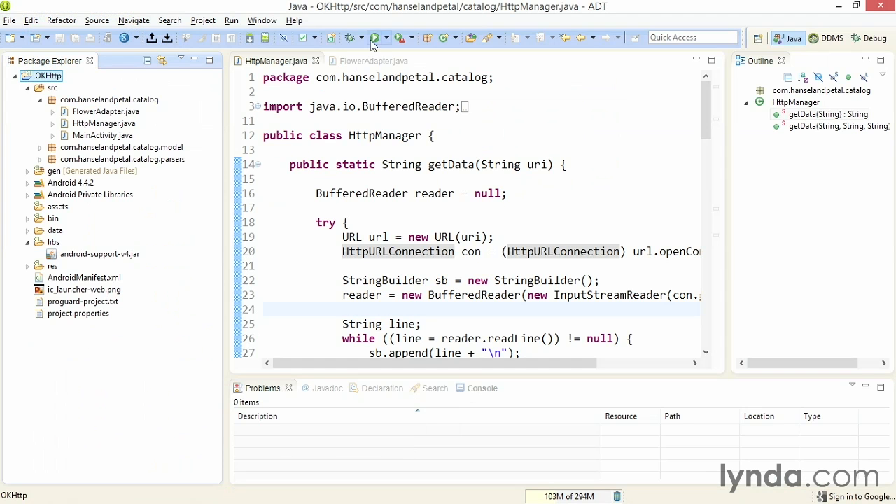
Run the Catalog app on the emulator, fetch the flower data and scroll the list
click(378, 38)
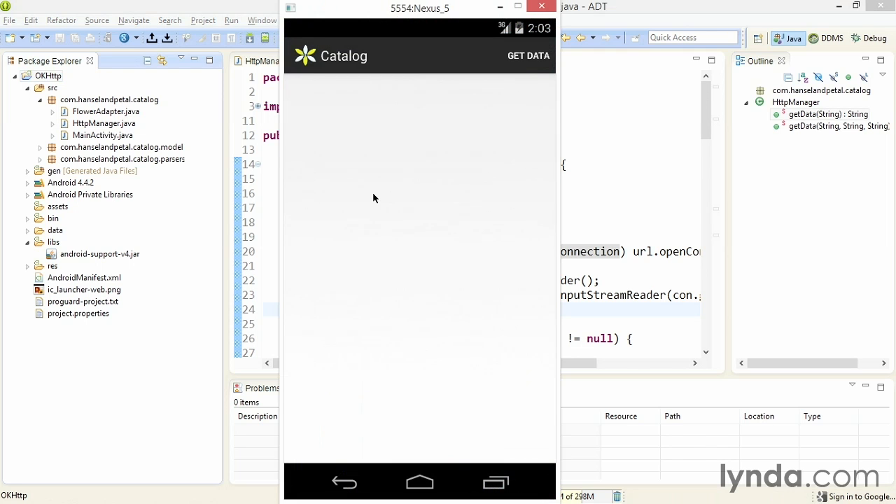
click(528, 56)
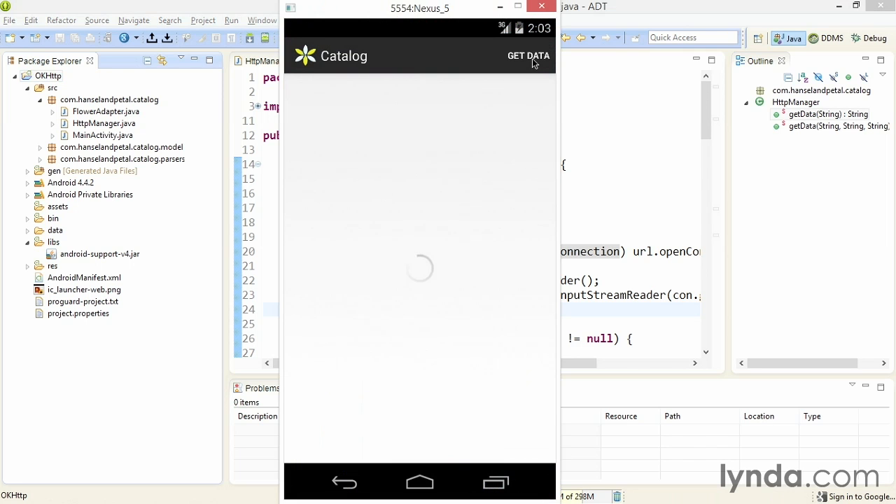
click(529, 56)
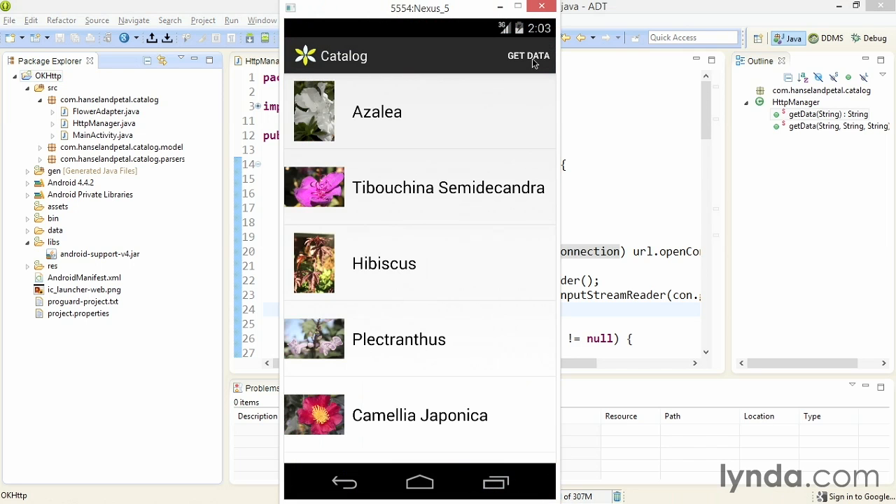
scroll(down, 3)
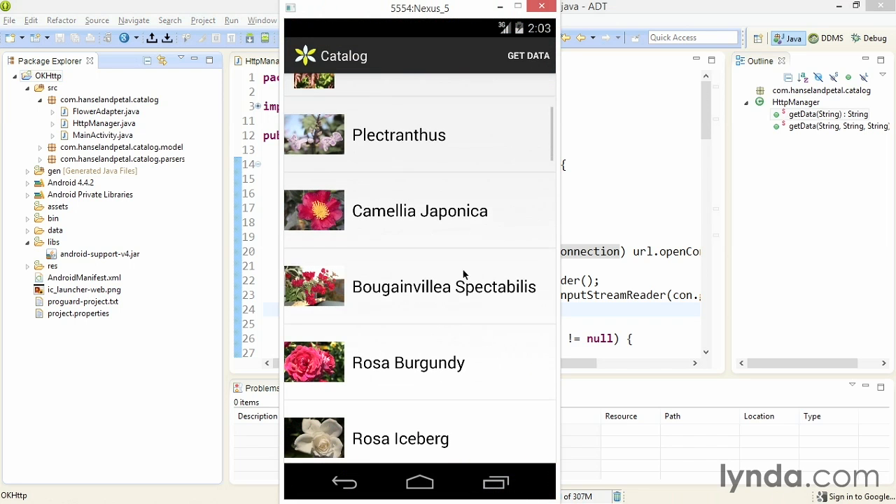
scroll(down, 3)
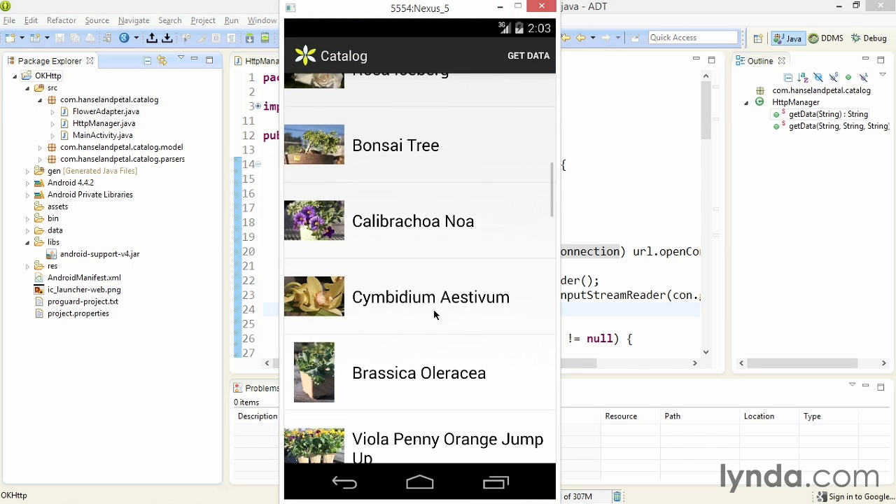
scroll(down, 3)
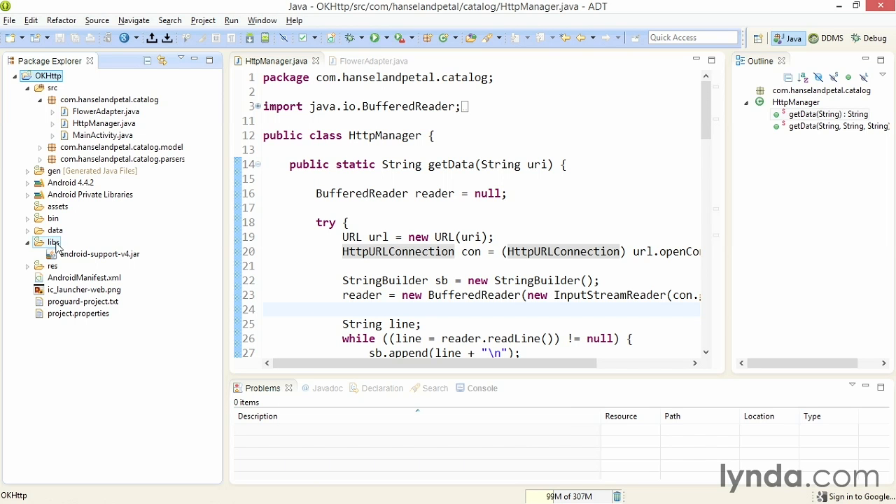
Paste okhttp-1.5.4.jar into the libs folder and maximize the HttpManager.java editor
click(53, 241)
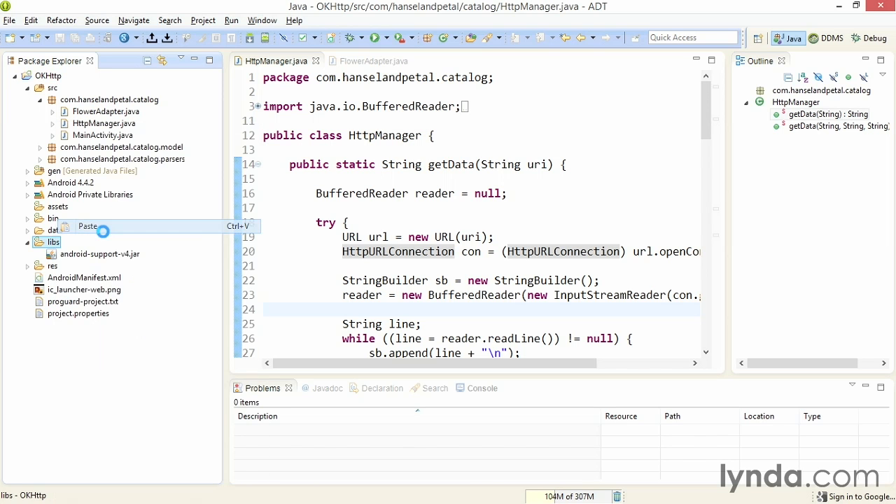
click(86, 226)
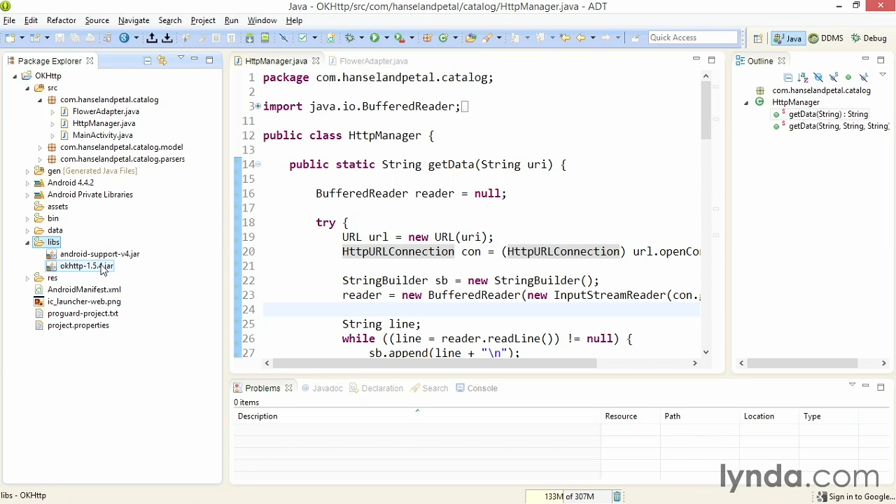
click(87, 266)
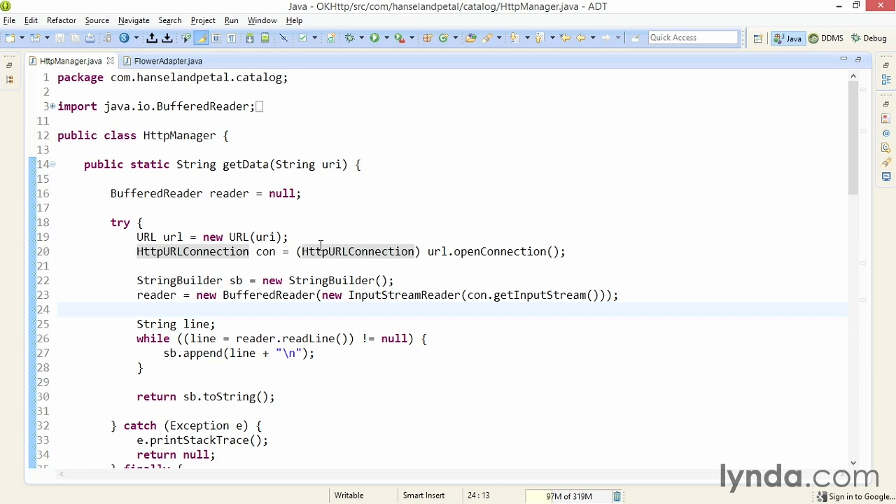
Add 'OkHttpClient client = new OkHttpClient();' below the URL line in getData
double_click(193, 252)
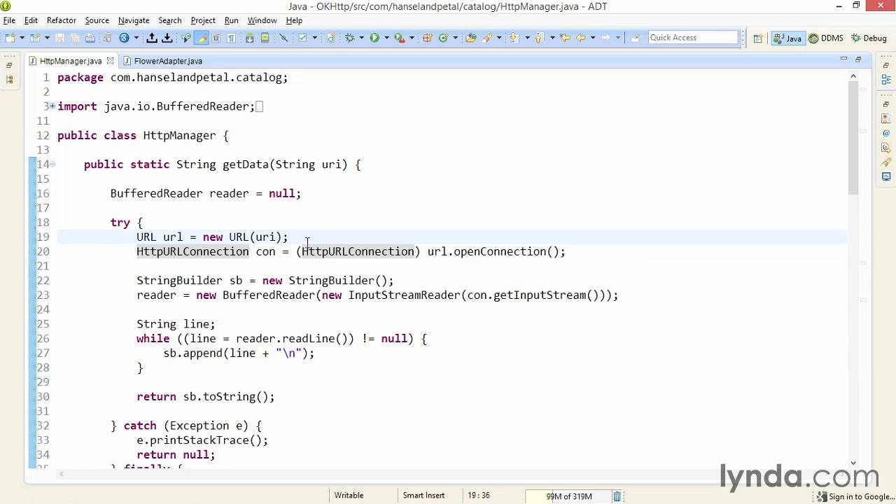
key(Return)
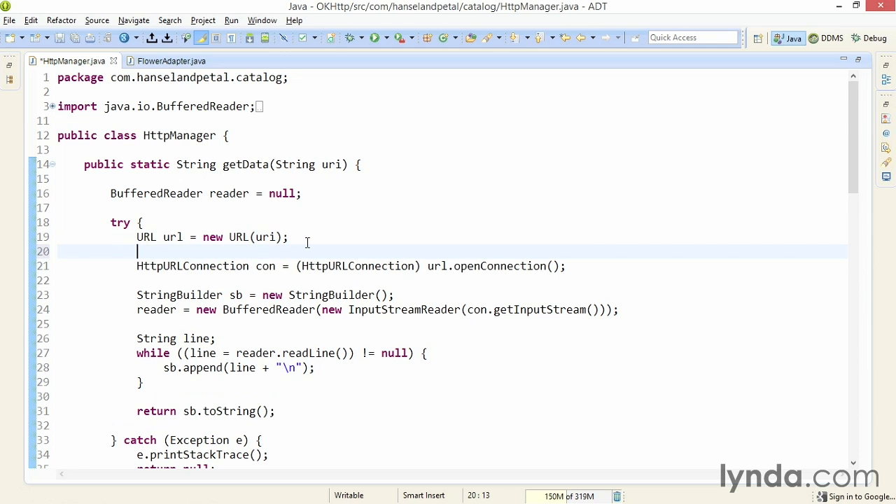
text(OkHttpClient client)
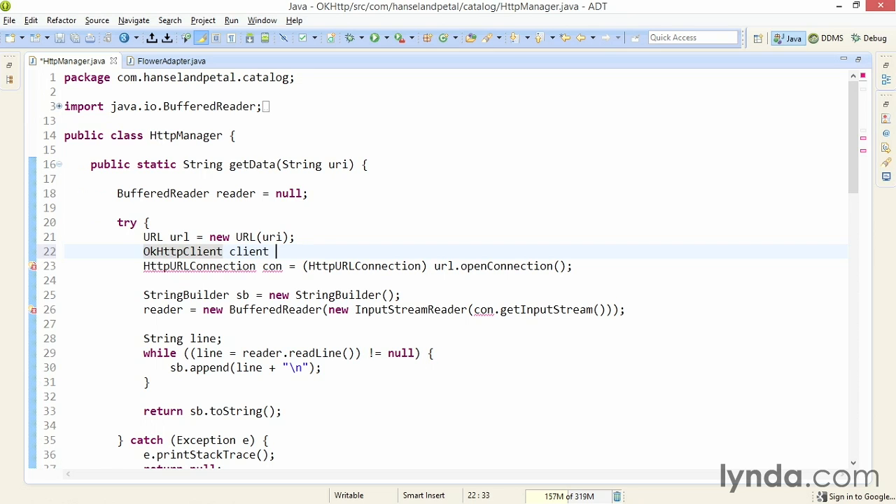
text(= new)
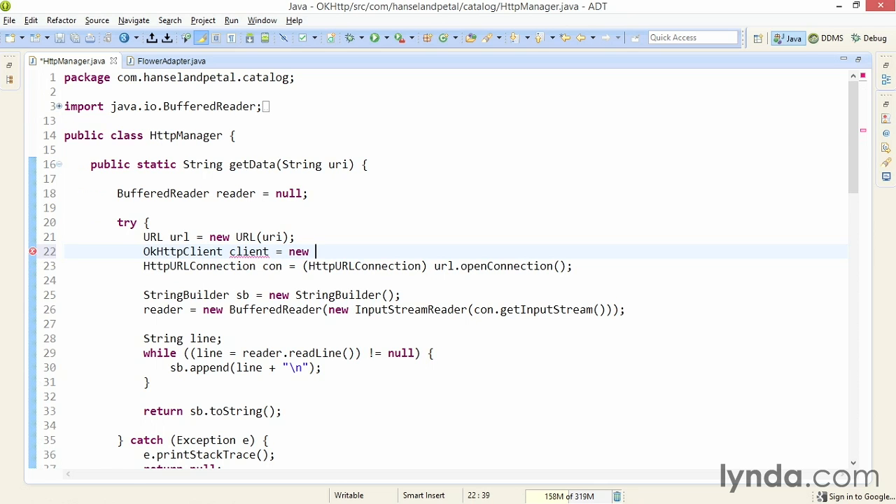
text(OK)
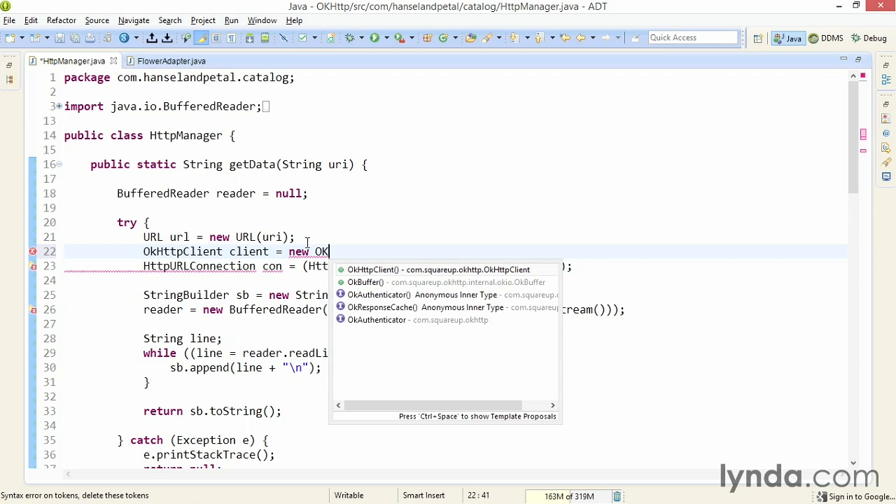
click(441, 269)
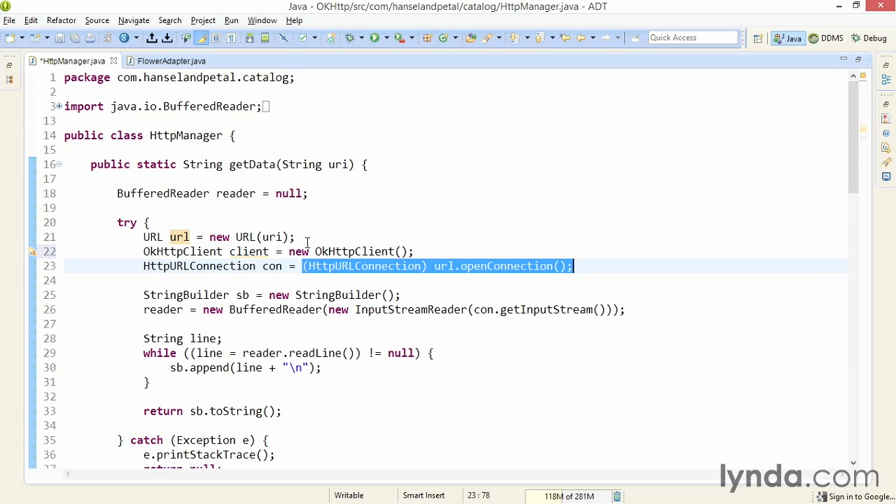
Replace the openConnection cast with client.open(url);
key(Delete)
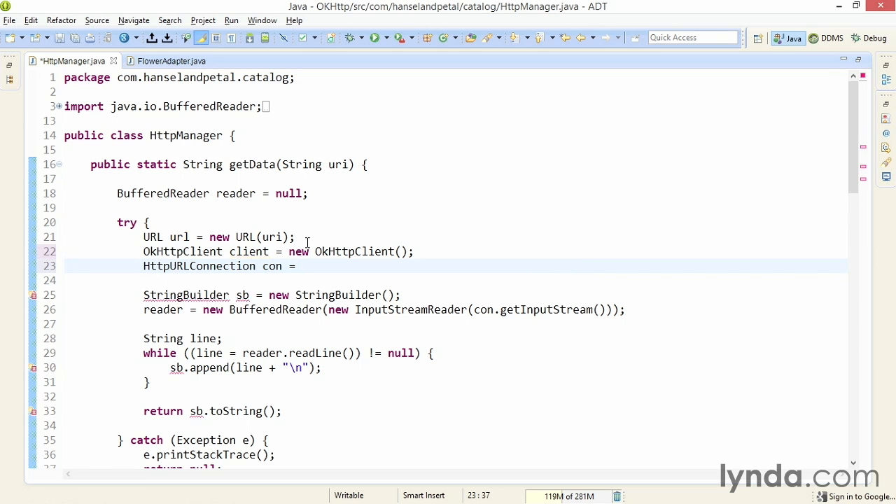
text(client.open(url)
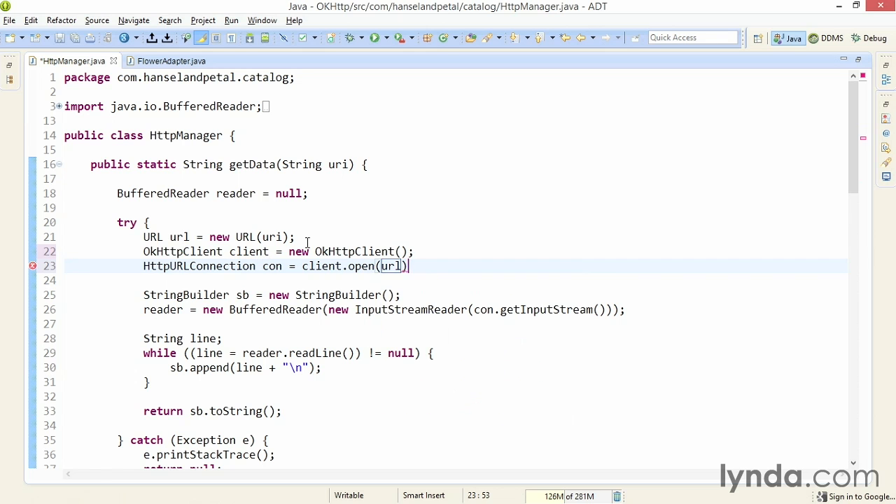
text(;)
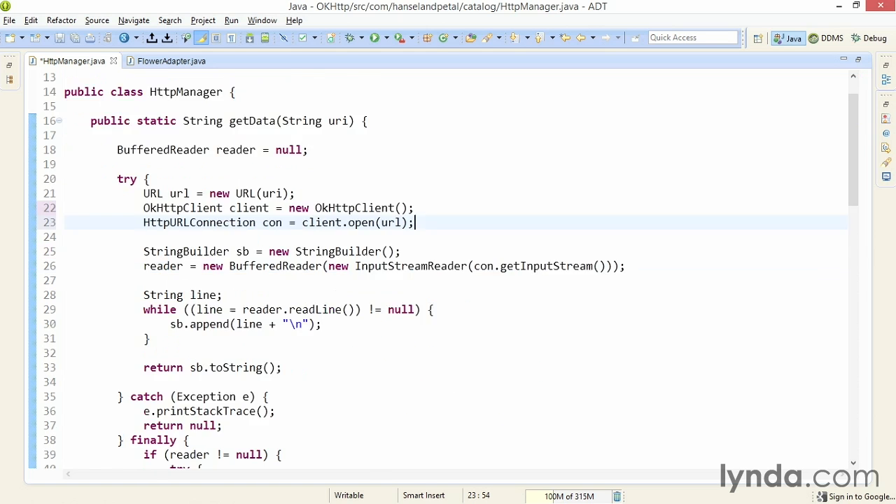
Save HttpManager.java, run the Catalog app on the emulator, then return to the code
scroll(down, 3)
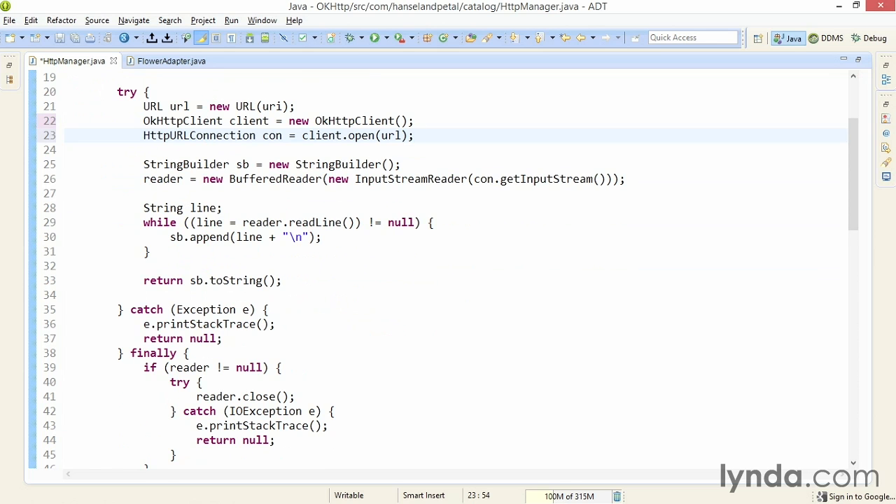
click(415, 134)
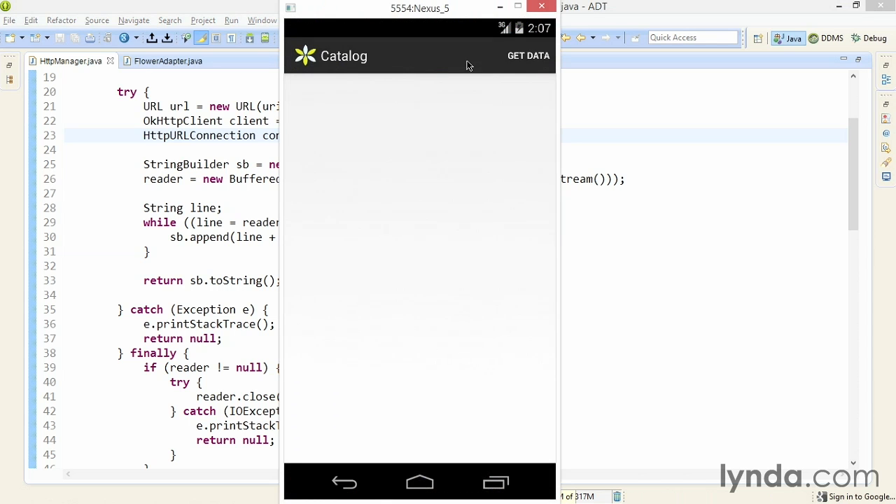
click(529, 56)
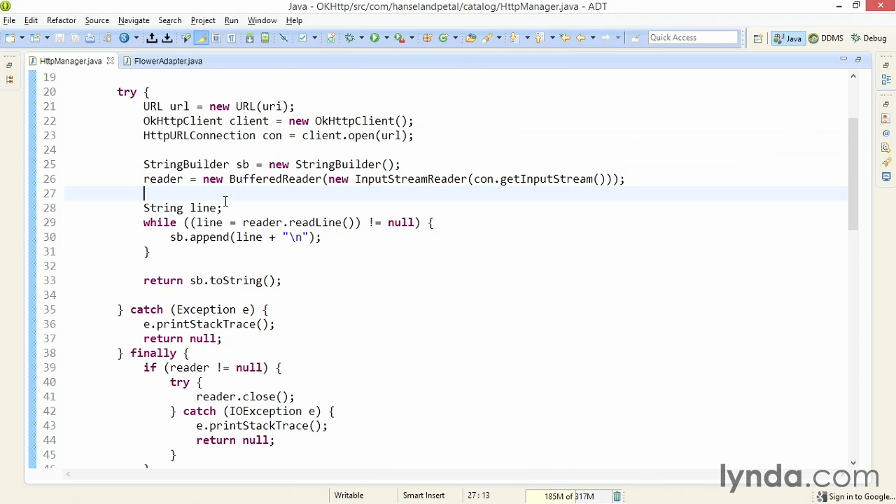
mouse_move(165, 61)
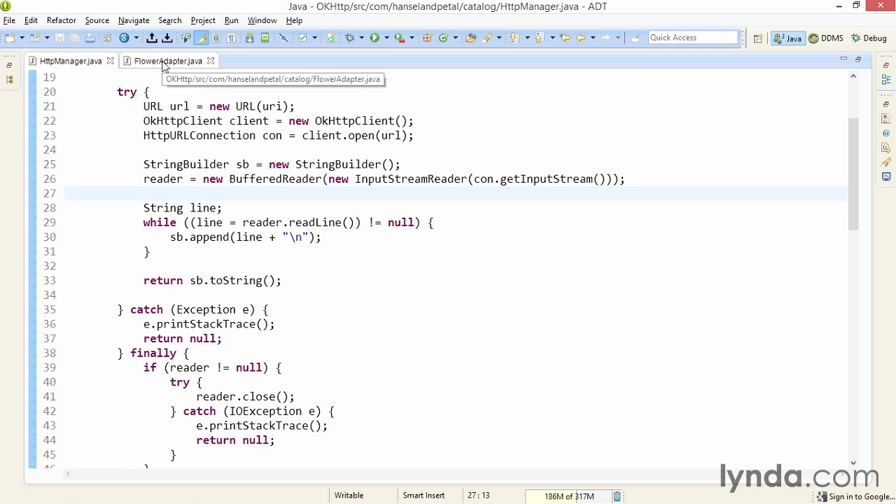
In FlowerAdapter.java declare 'private OkHttpClient client = new OkHttpClient();' below imageCache
click(167, 61)
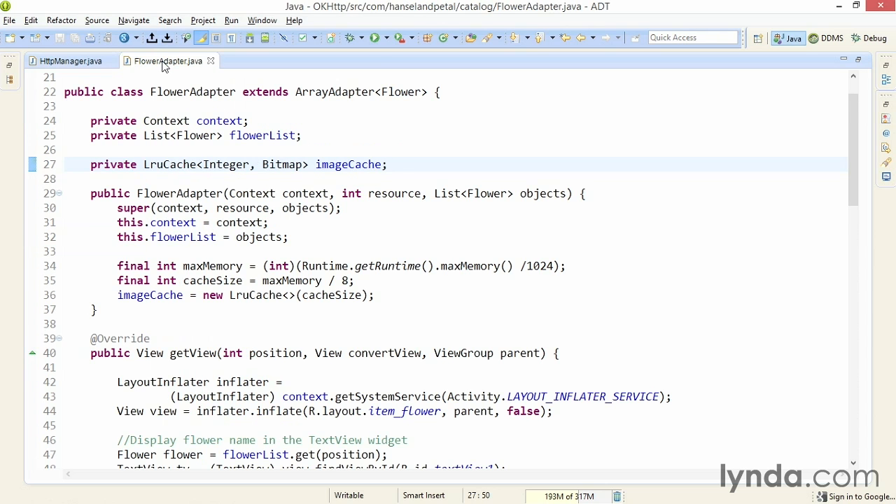
key(Return)
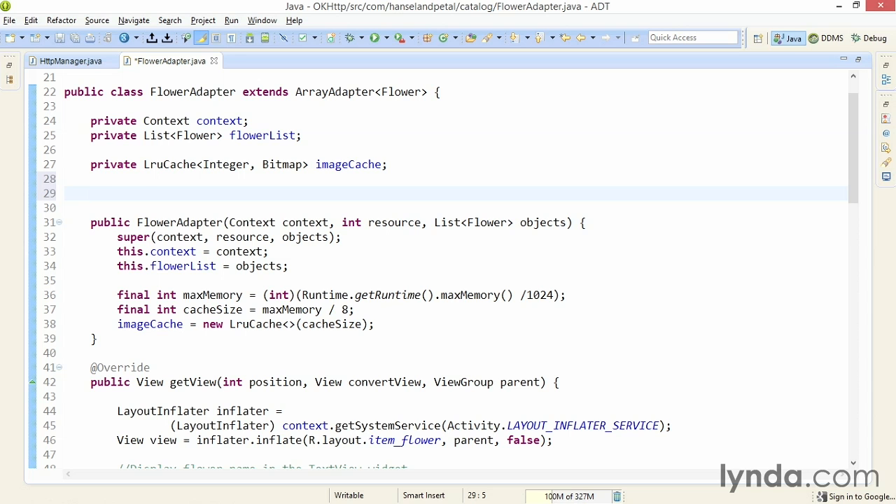
text(private O)
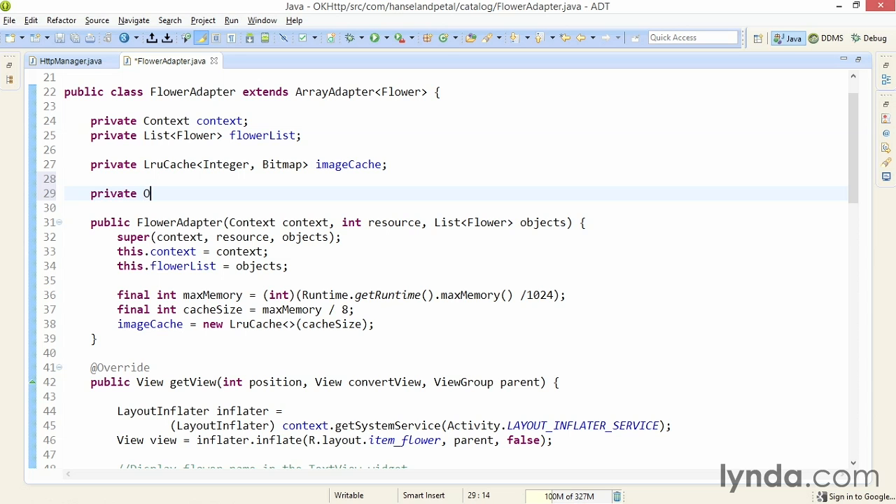
text(kHttpClient clie)
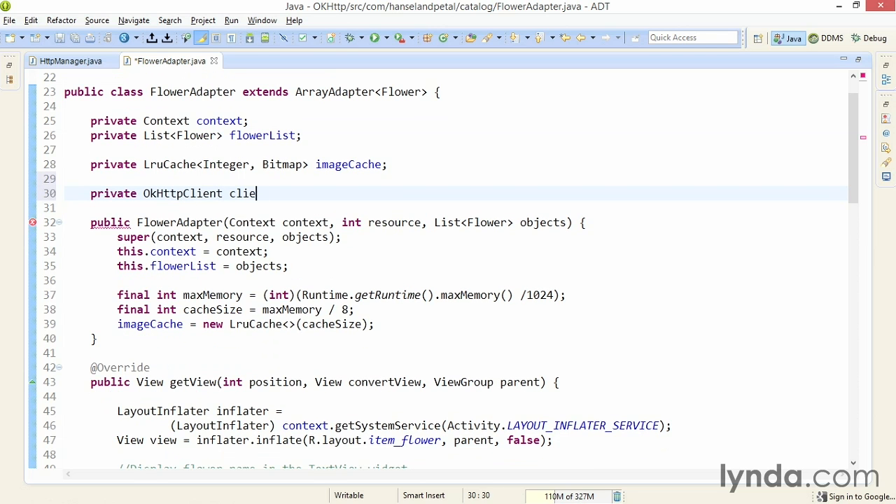
text(nt = new O)
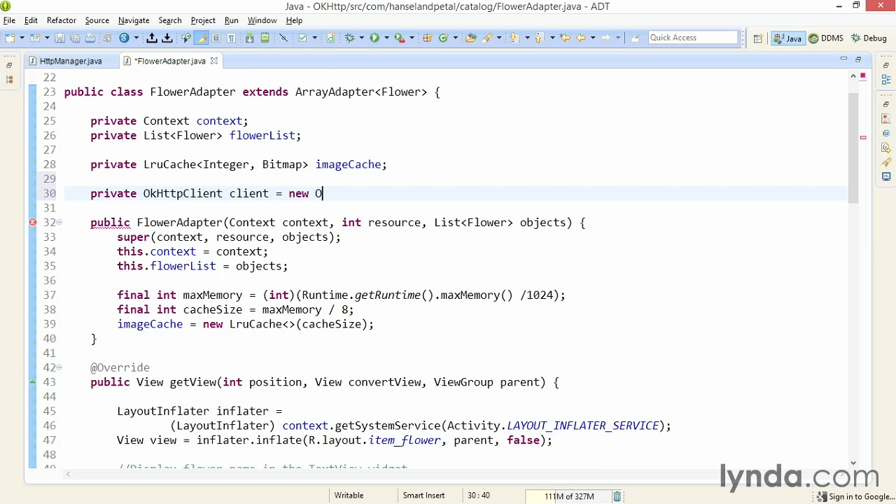
text(kHttpClient();)
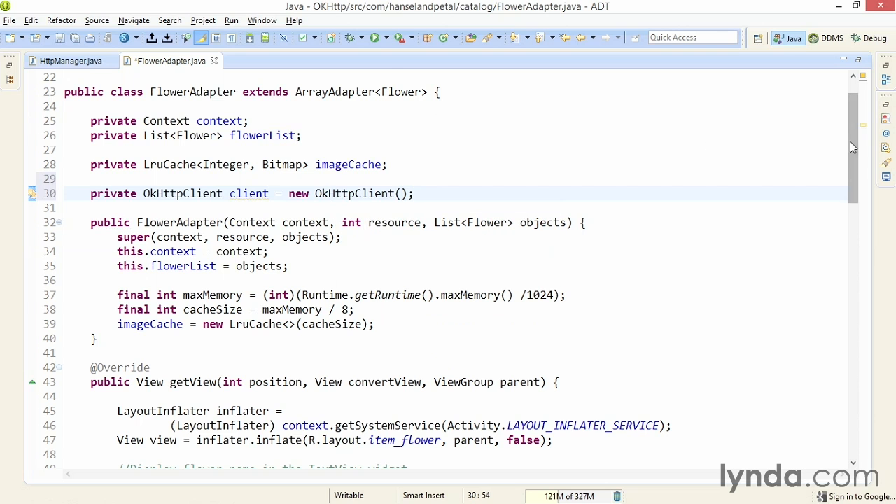
In doInBackground add 'HttpURLConnection con = client.open(new URL(imageUrl));'
scroll(down, 3)
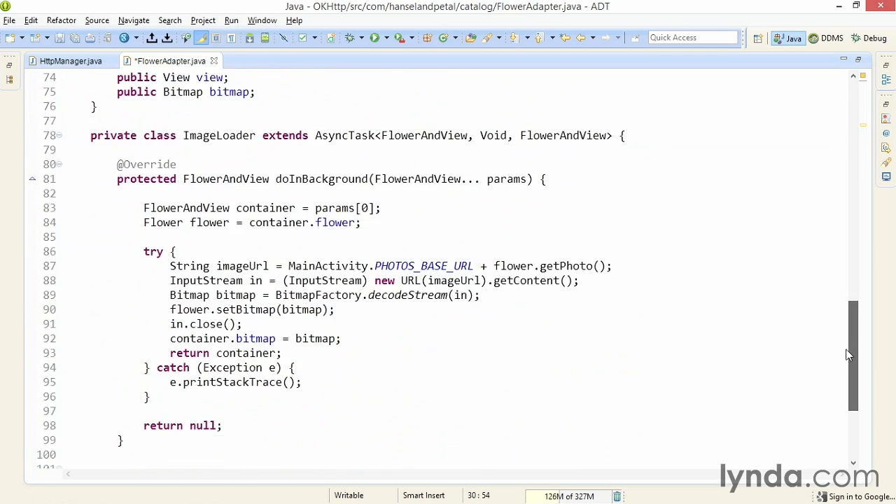
scroll(down, 3)
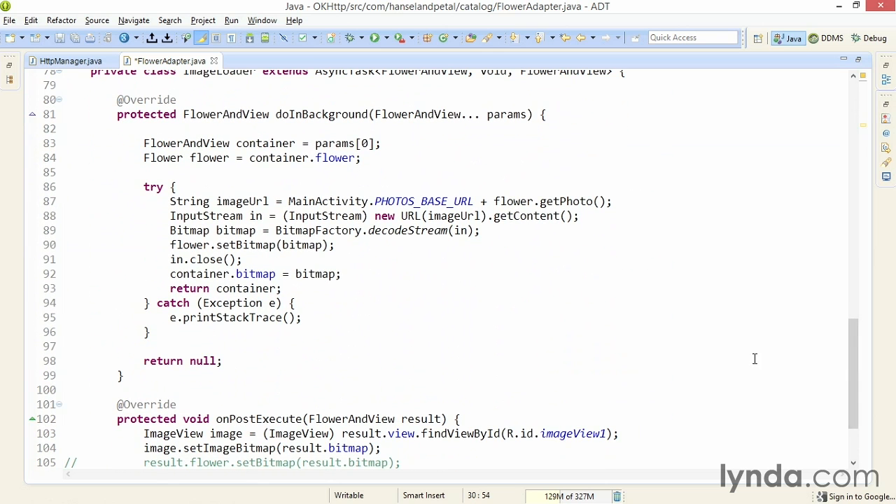
mouse_move(187, 223)
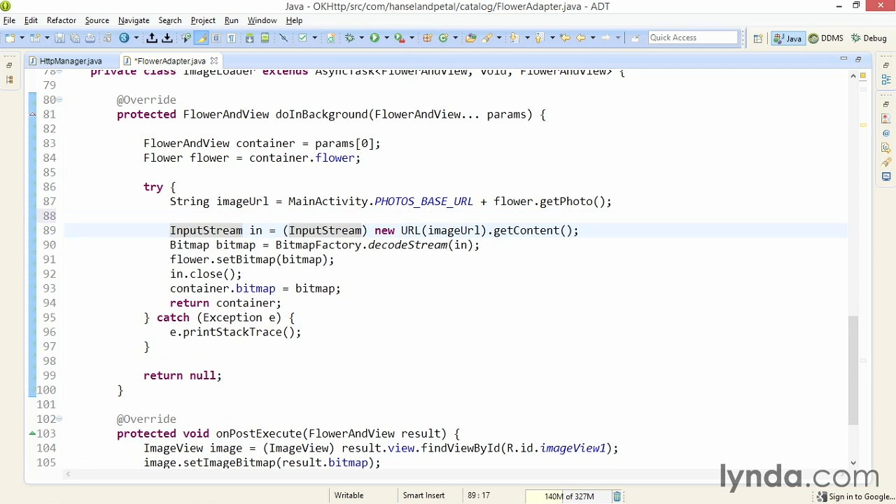
key(Return)
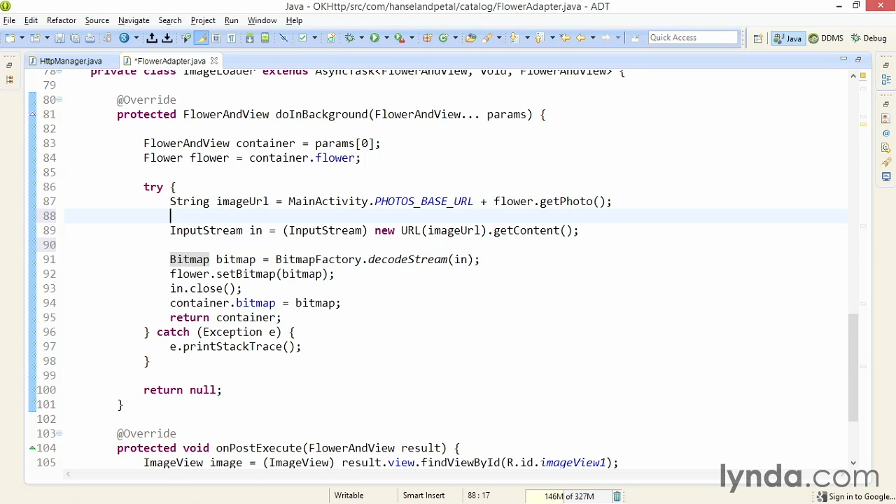
text(Http)
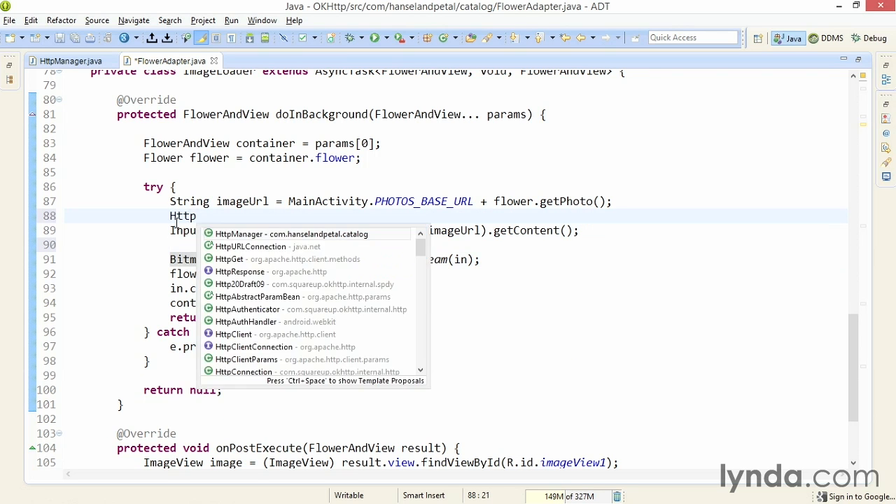
click(251, 246)
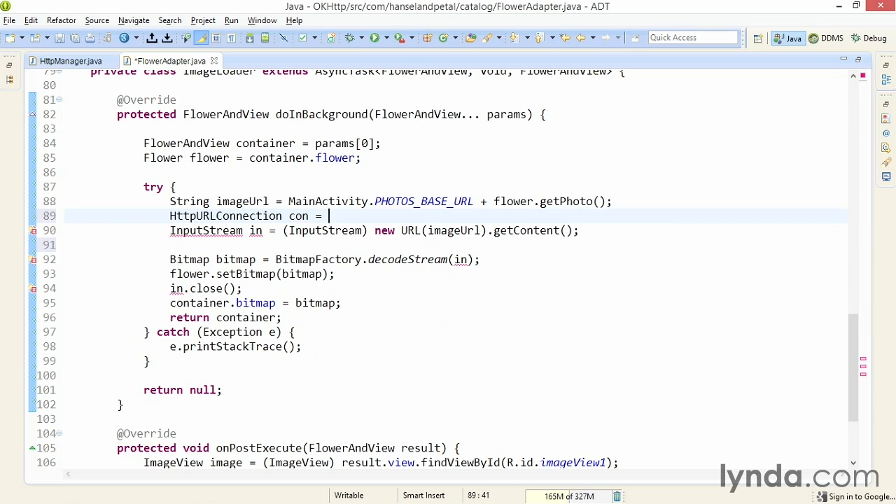
text(client.open(new URL)
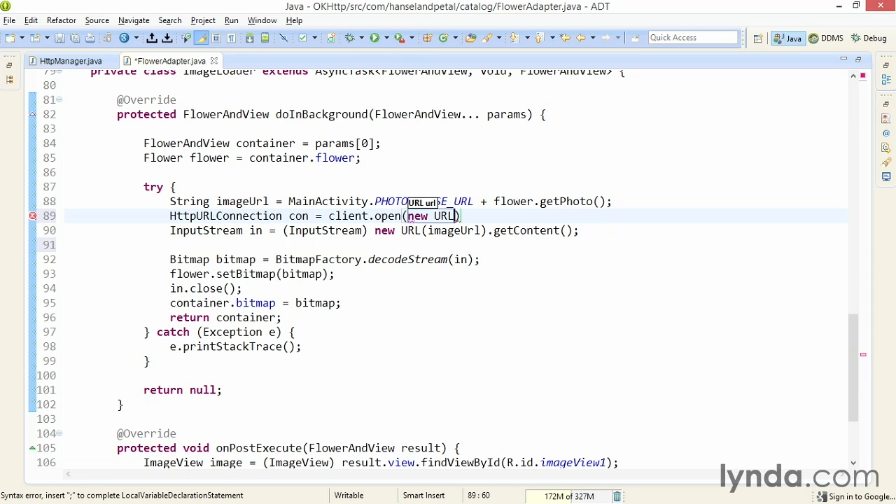
text(spec)
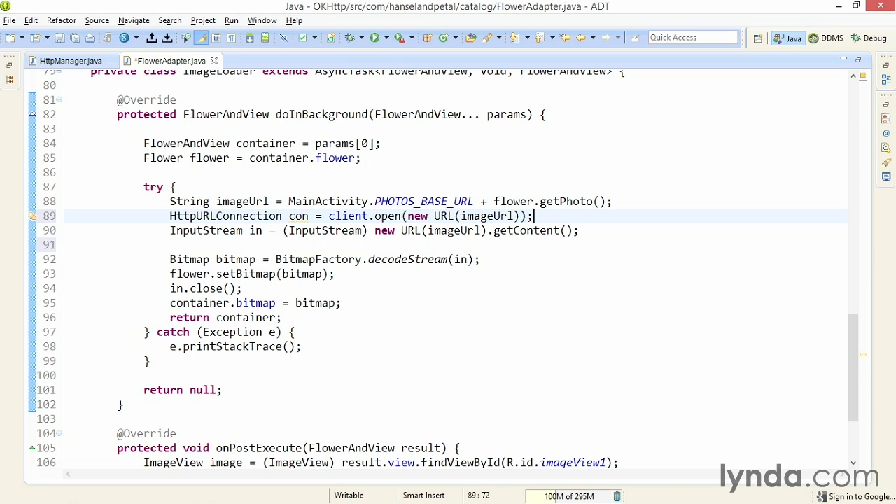
Replace the getContent cast with con.getInputStream(); and run the updated app
click(202, 230)
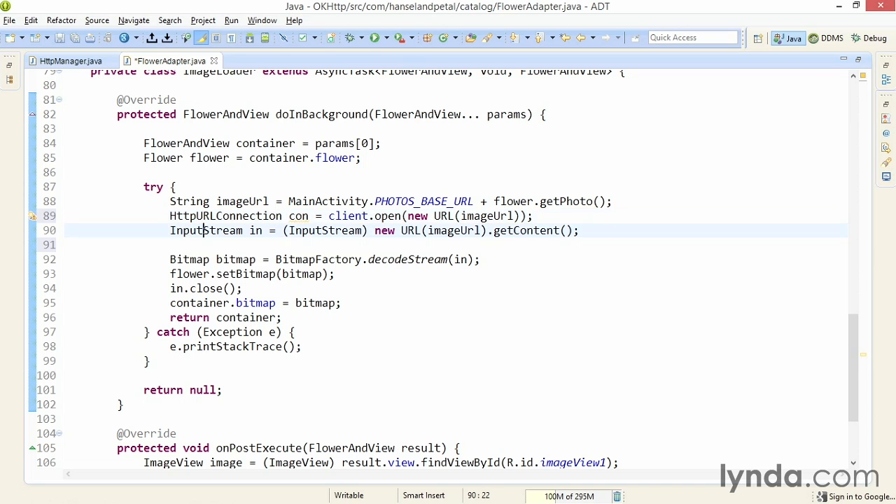
drag(283, 229, 579, 230)
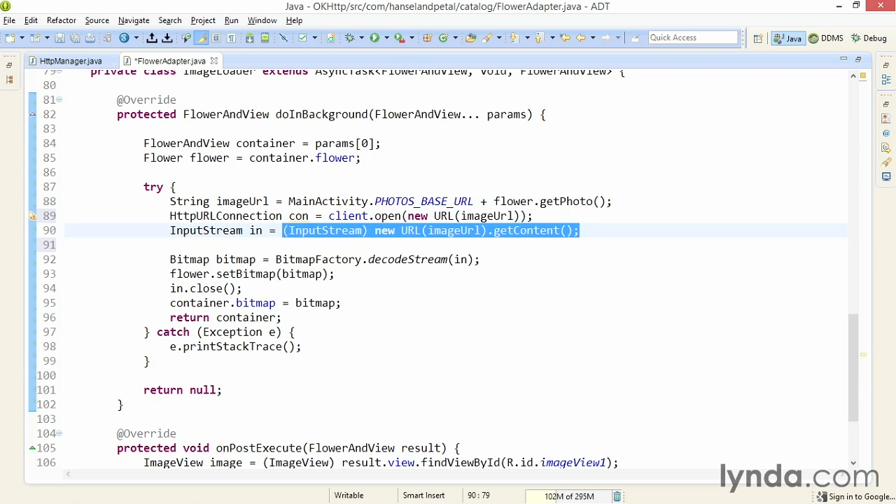
text(con.getInputStream()
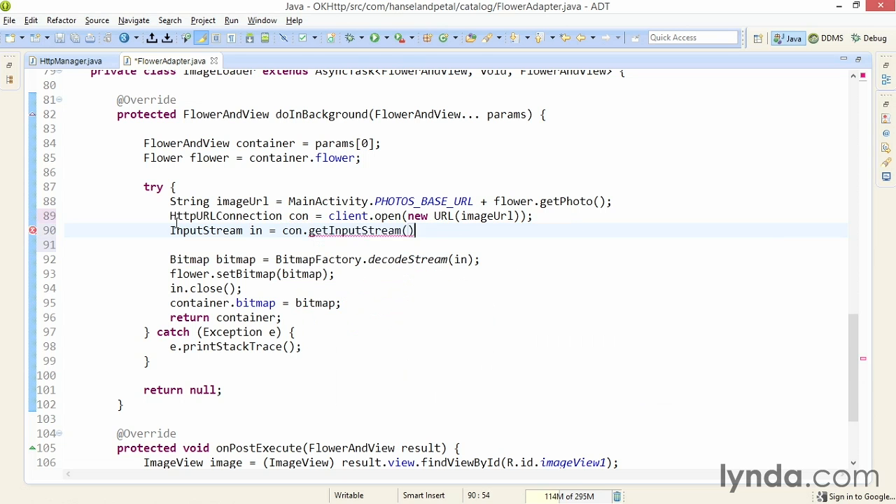
text(;)
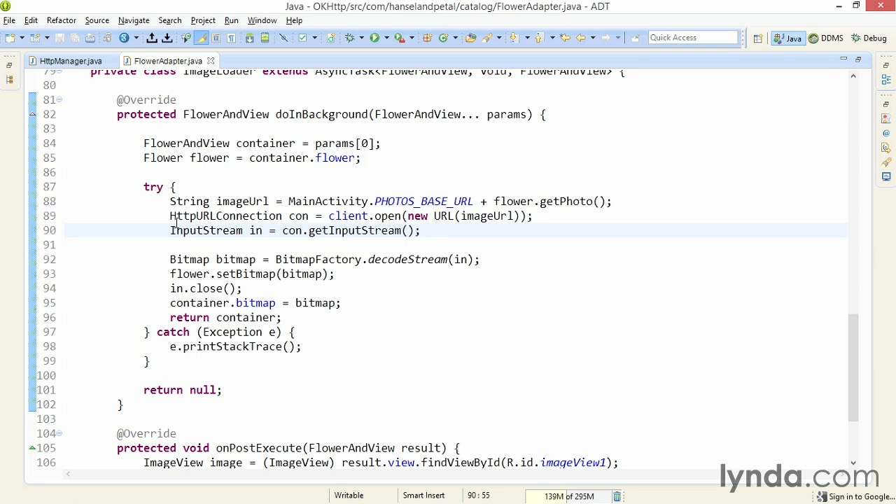
click(420, 229)
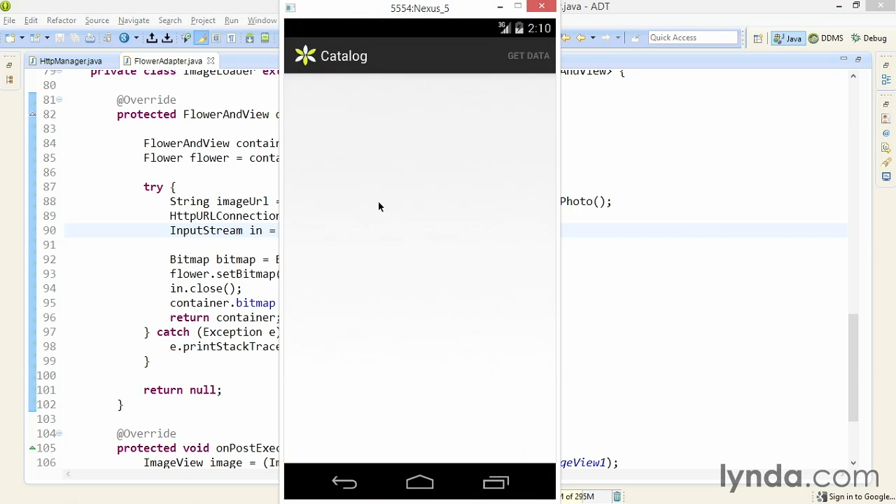
Fetch the flower data in the Catalog app and scroll through flowers with photos
click(529, 56)
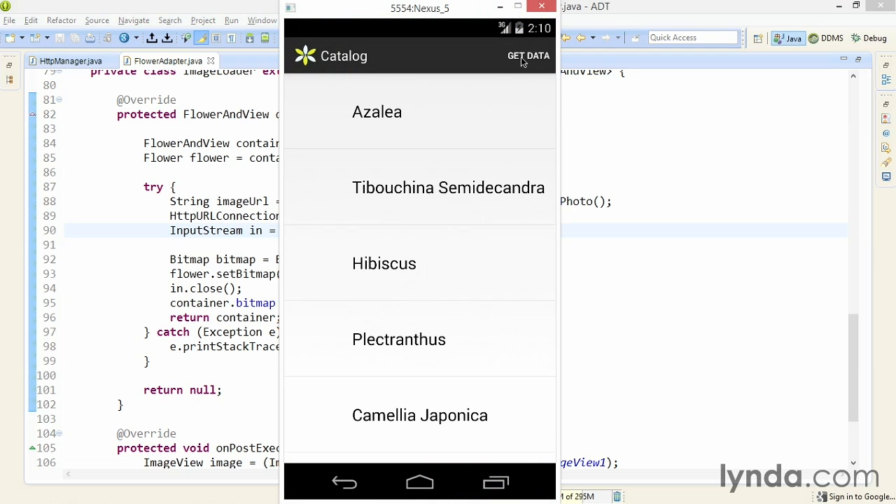
click(530, 56)
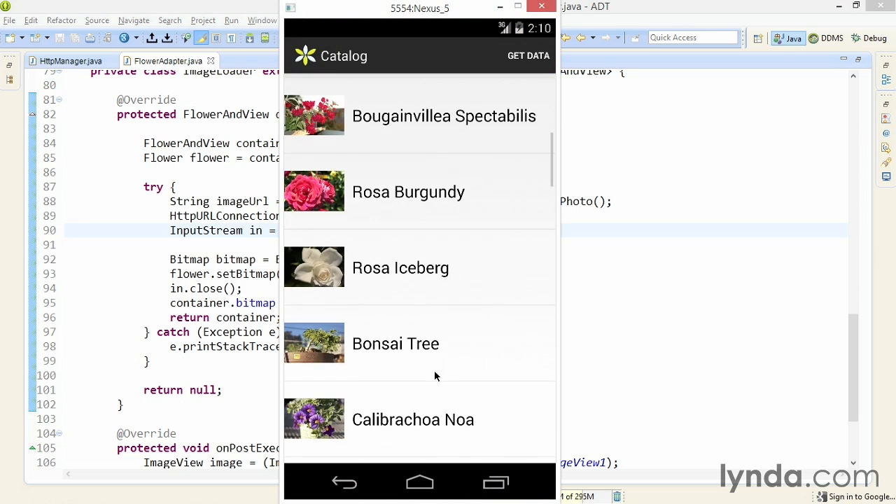
scroll(down, 3)
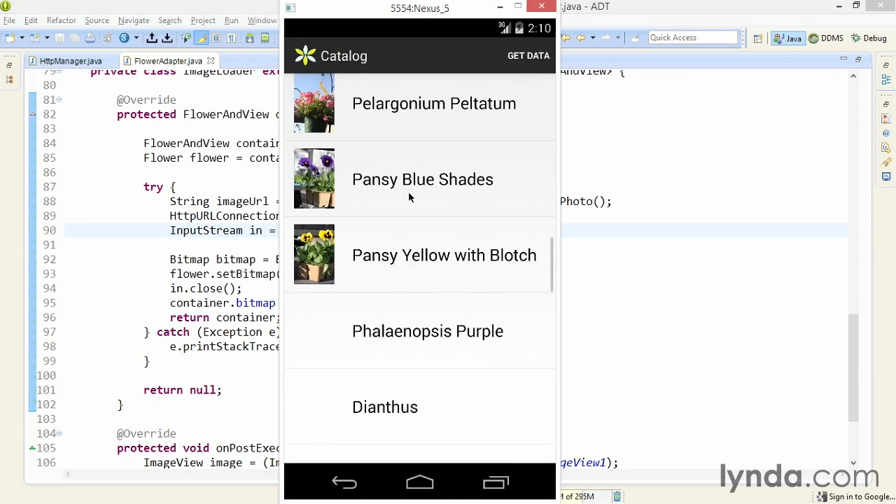
scroll(down, 3)
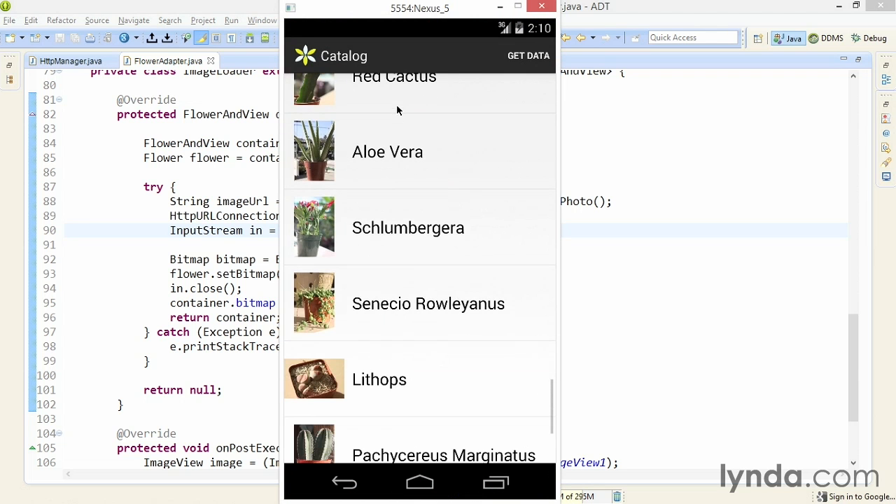